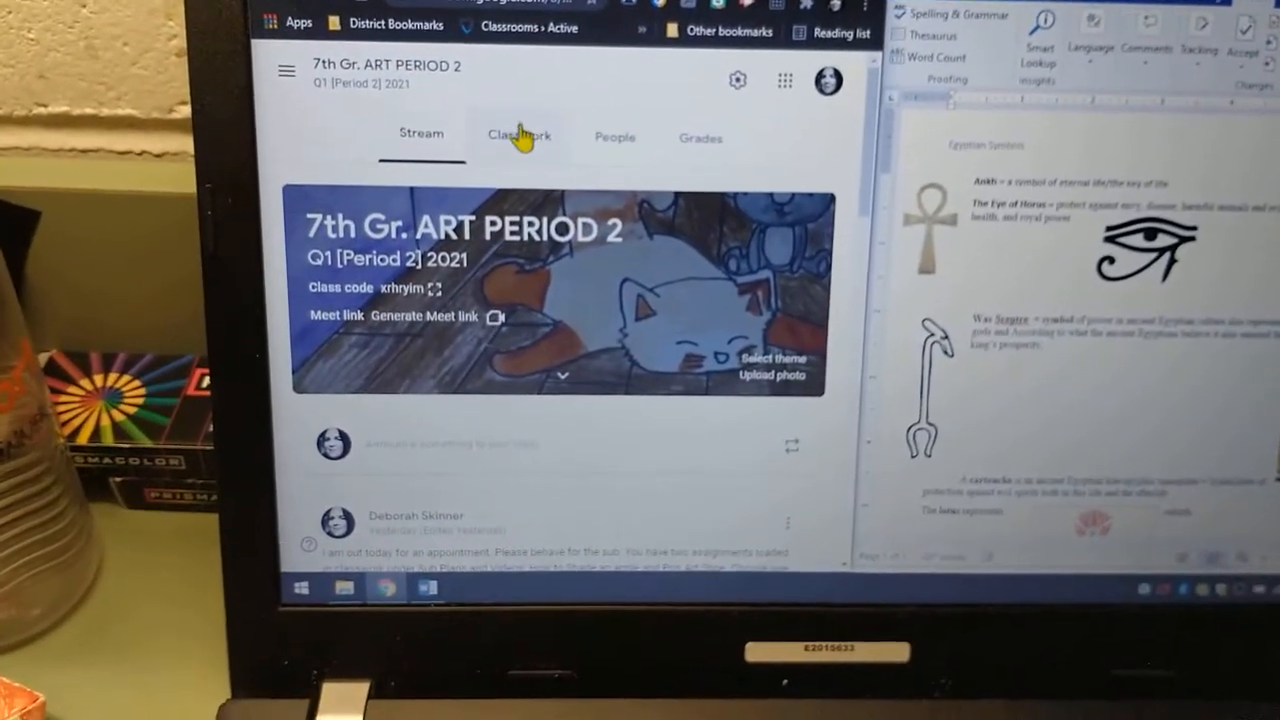
Open the art class's Classwork page and scroll down to the WEEK 5 topic
click(518, 137)
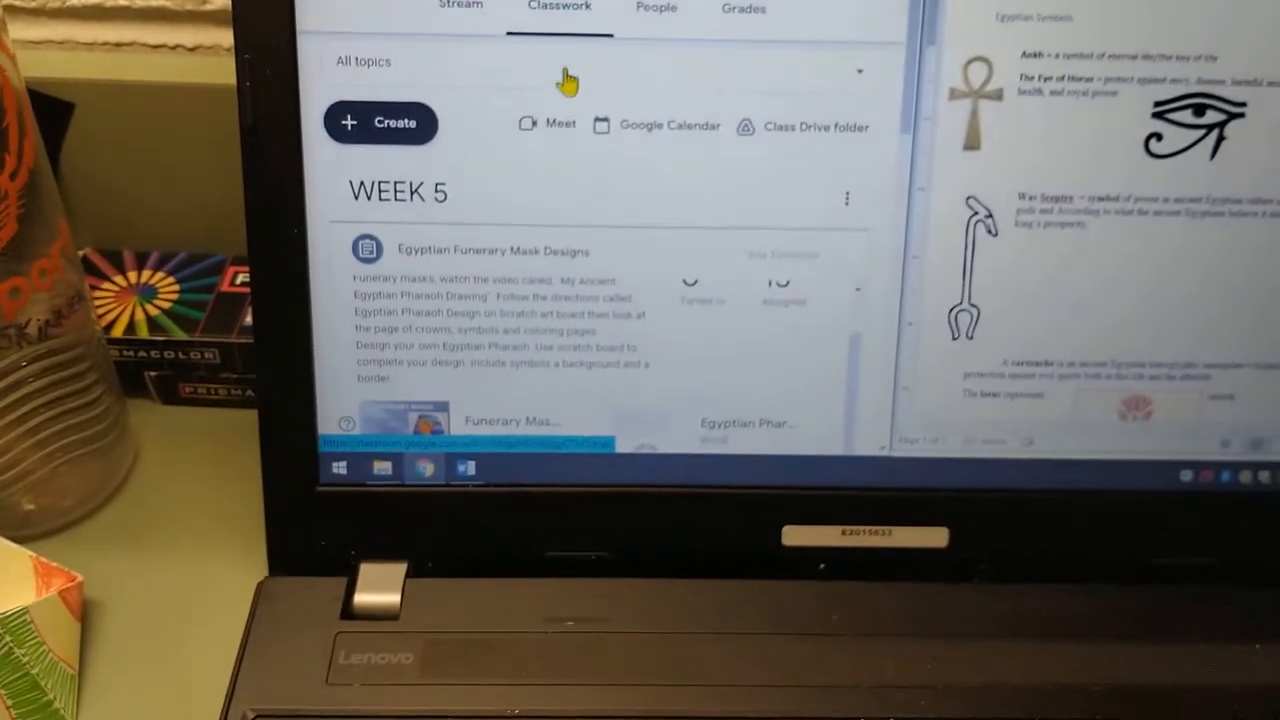
scroll(down, 3)
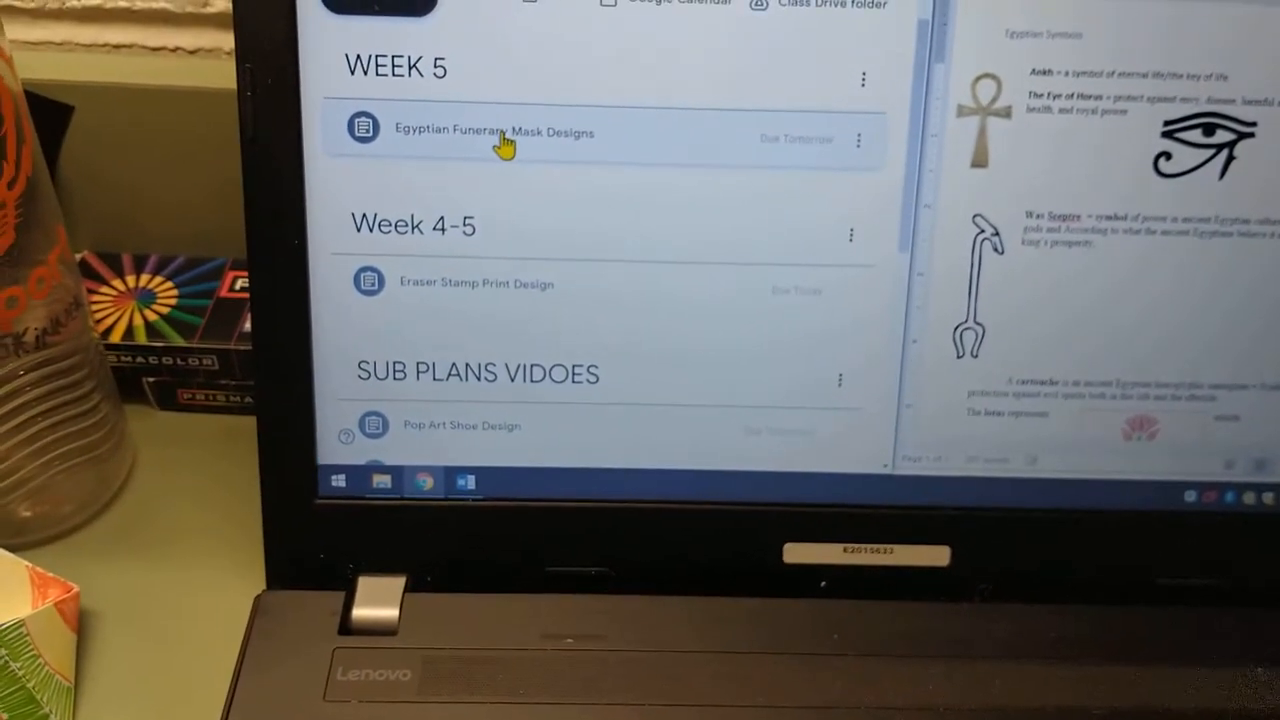
Expand Egyptian Funerary Mask Designs to reveal its instructions and four attachments, including a YouTube video
click(494, 131)
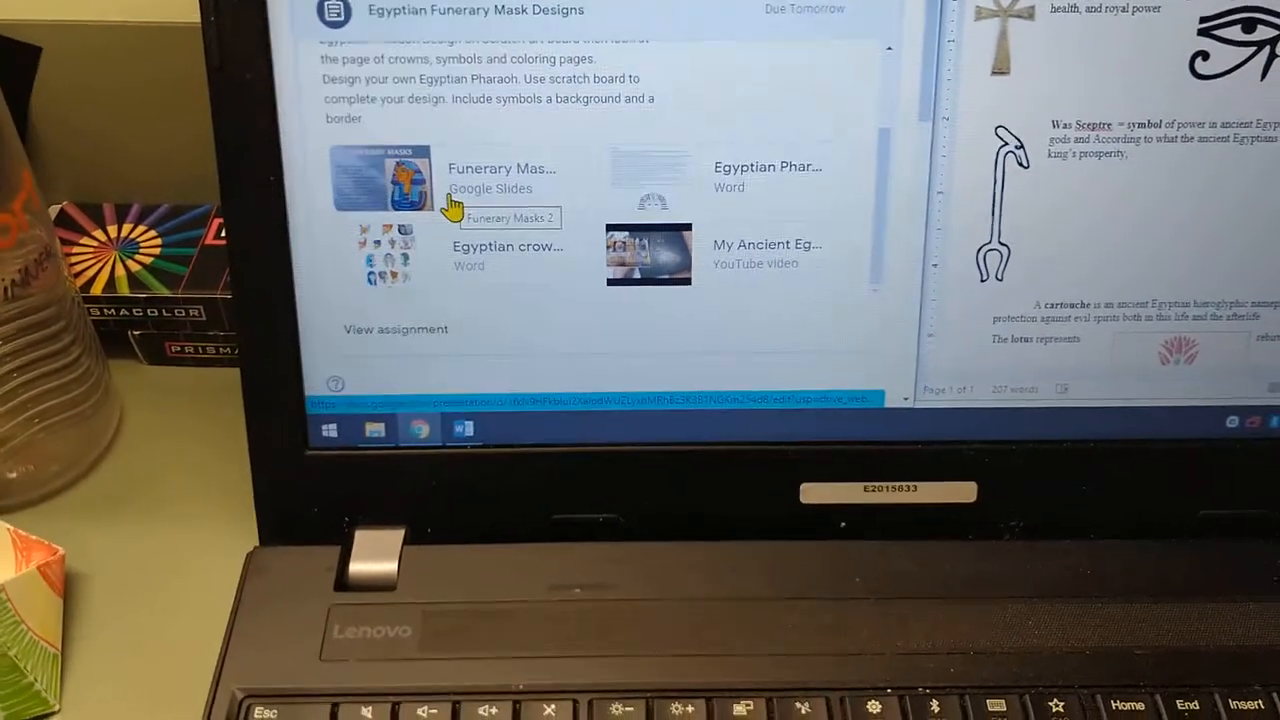
scroll(down, 3)
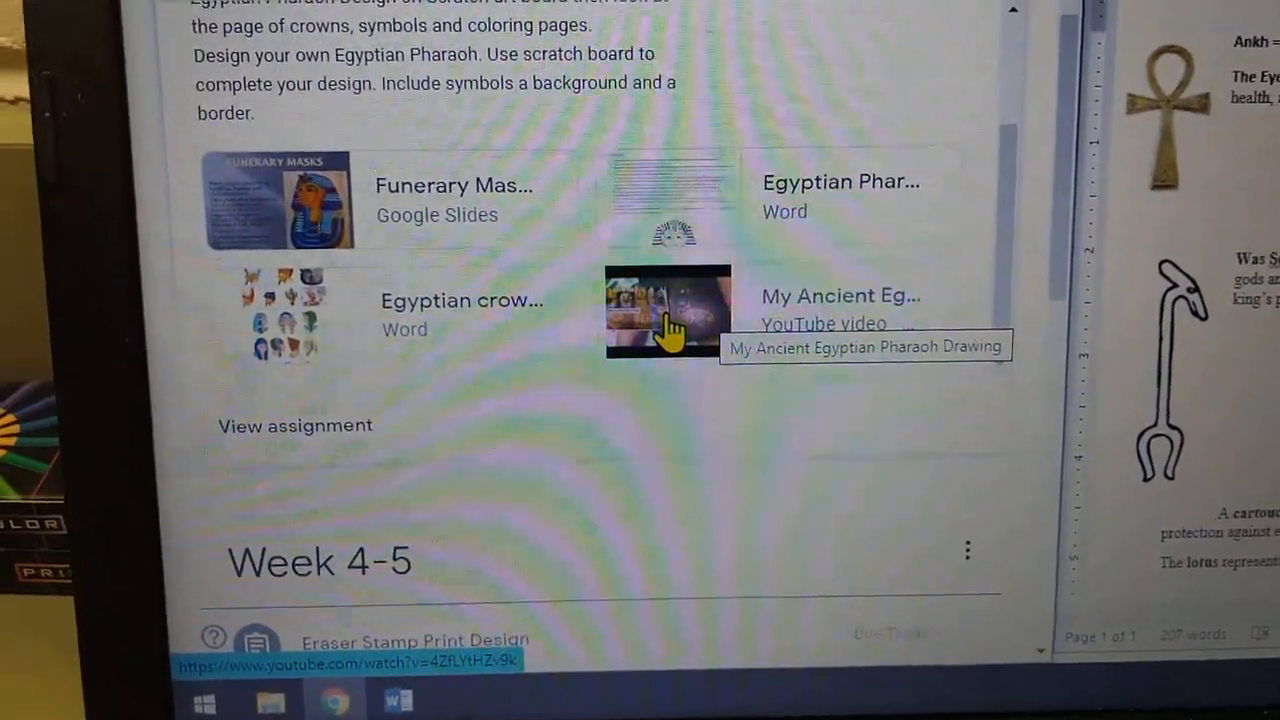
scroll(down, 3)
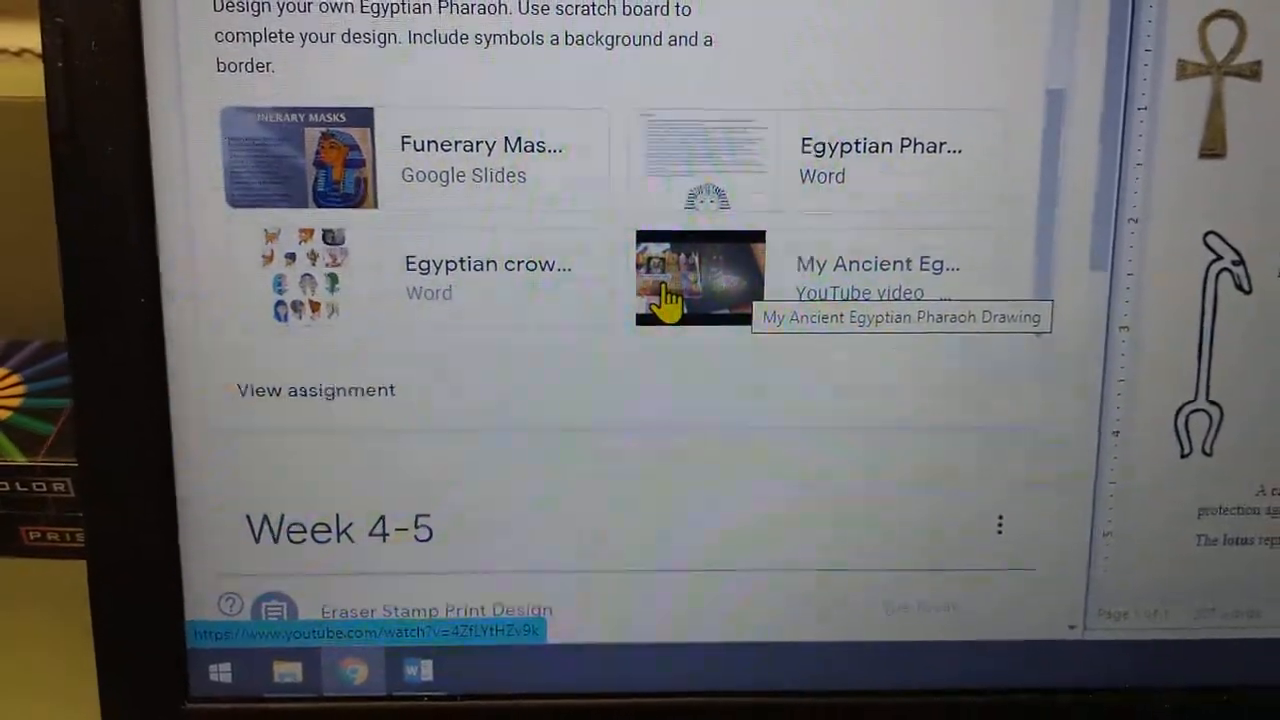
click(700, 278)
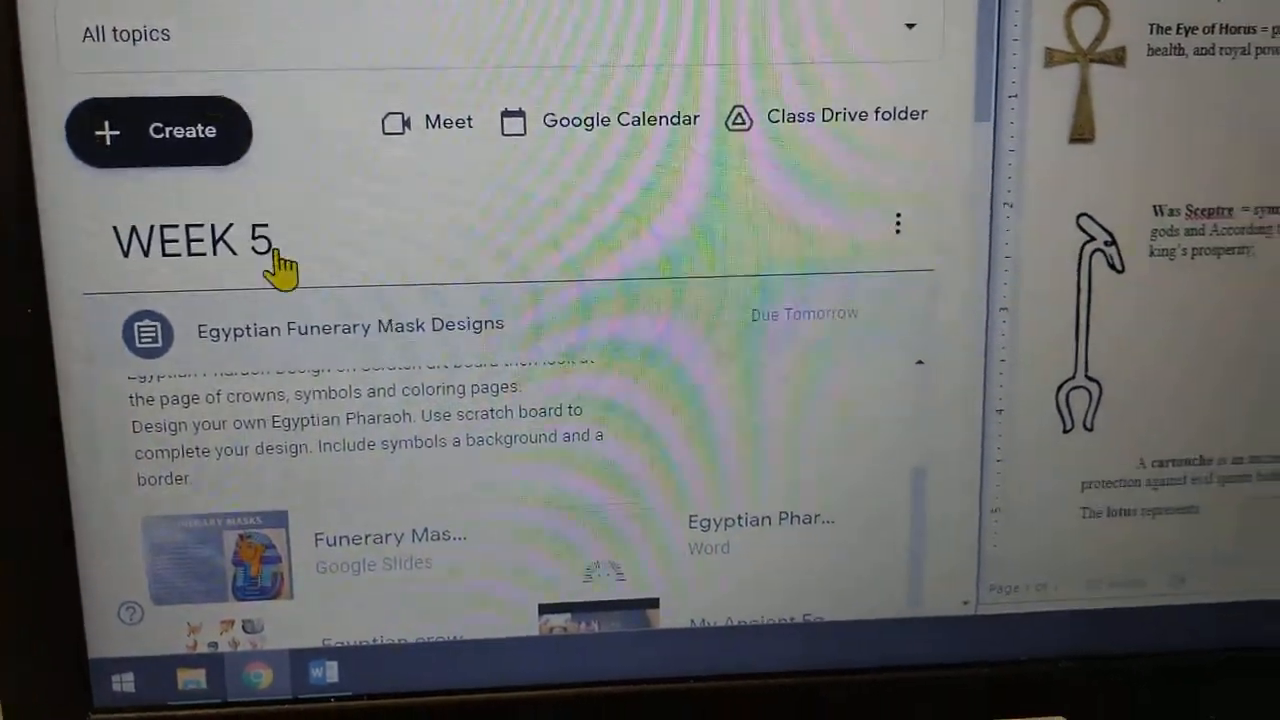
scroll(down, 3)
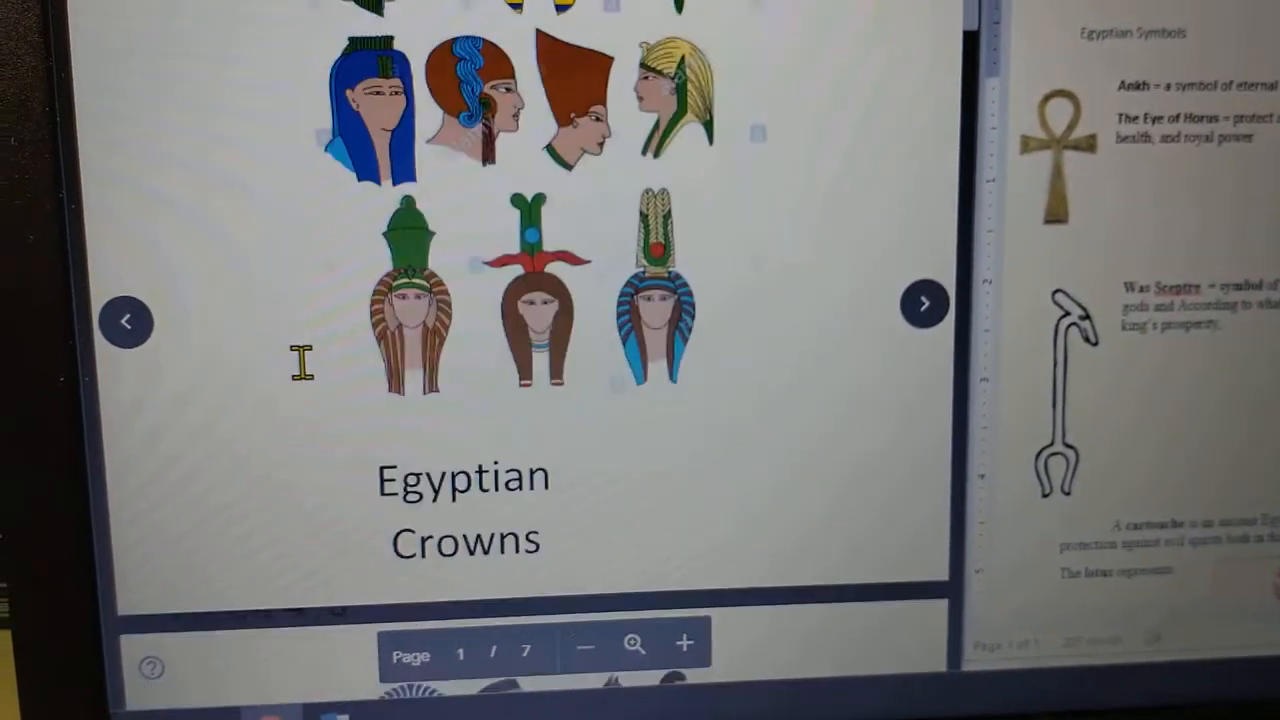
Advance the Egyptian crowns preview from page 1 to page 4, the pharaoh mask colouring sheet
click(923, 302)
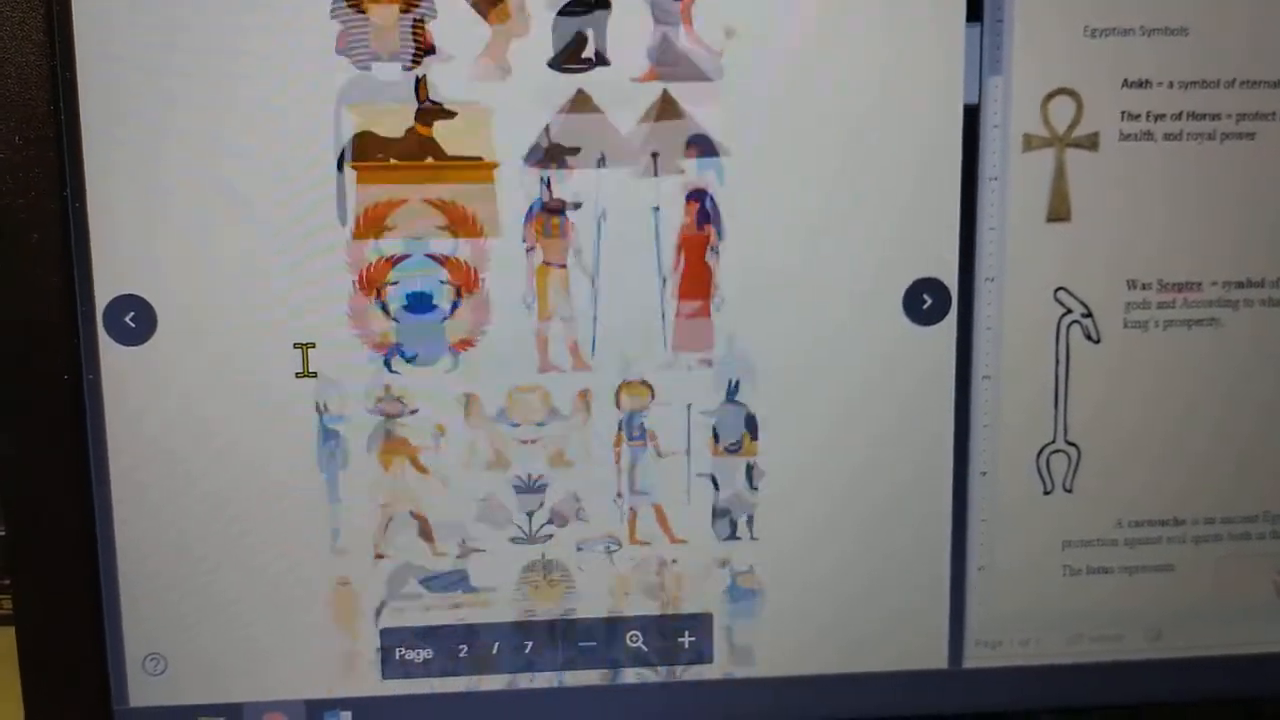
click(925, 300)
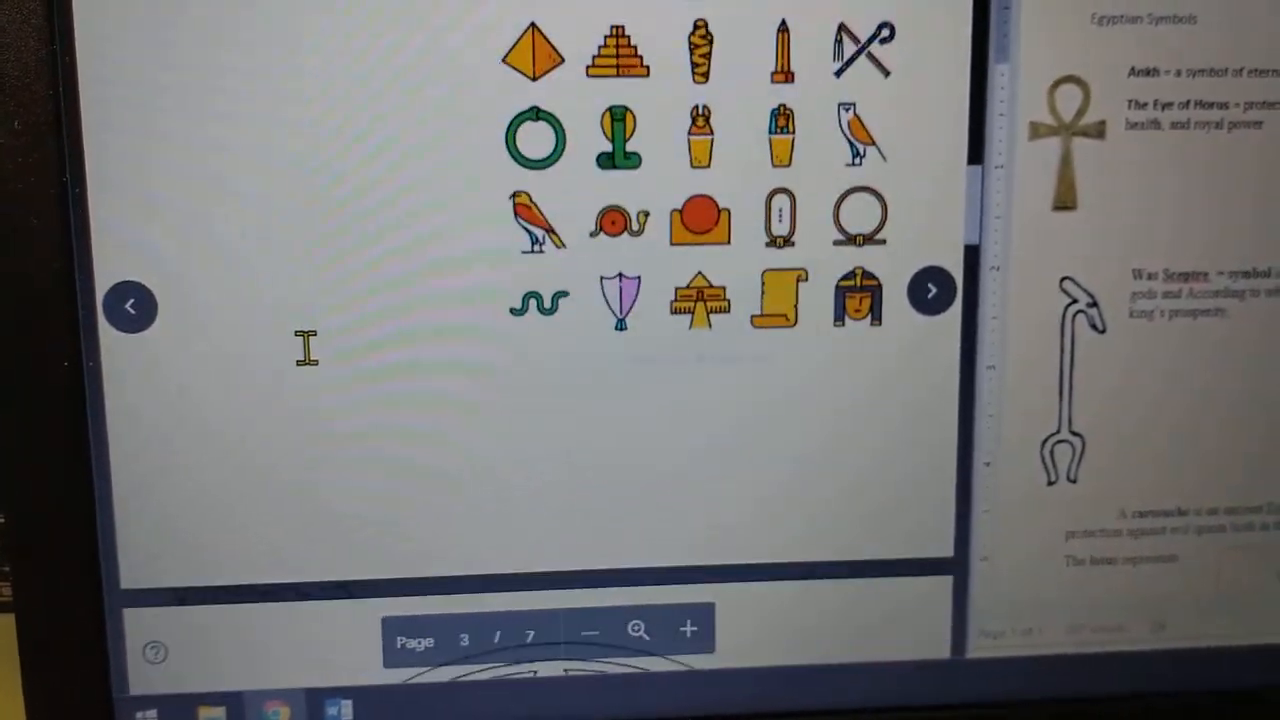
click(930, 290)
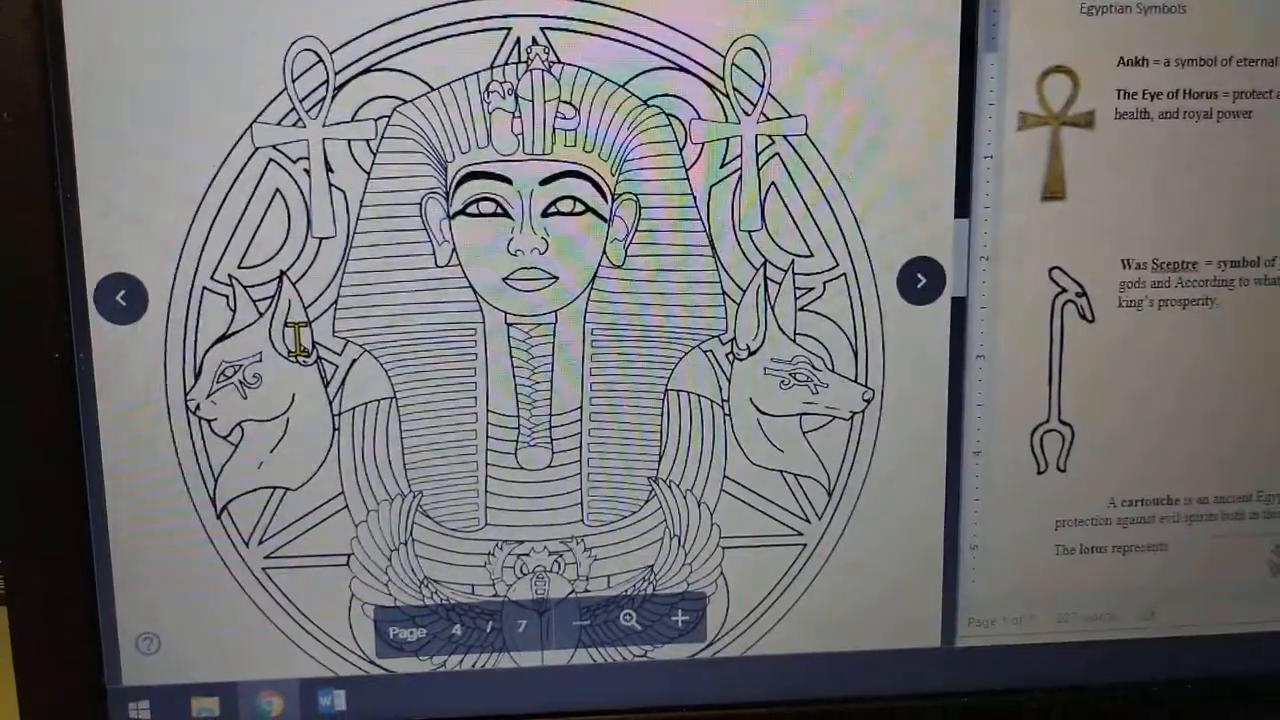